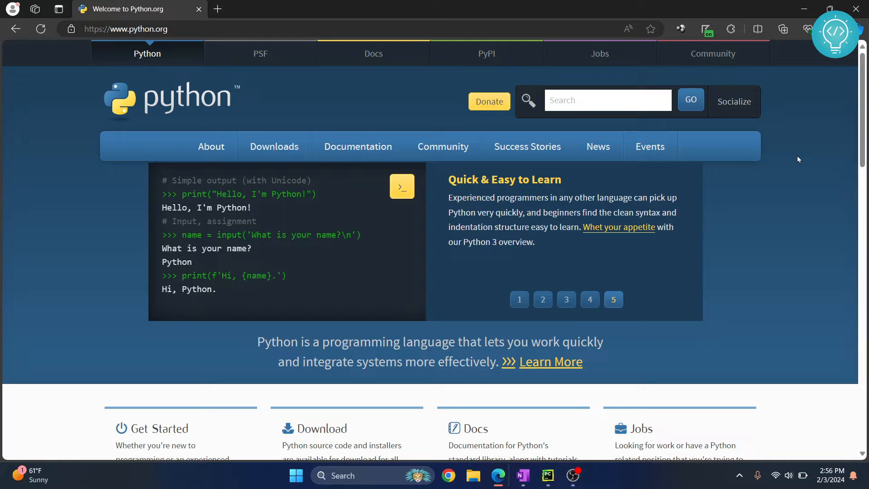
Step: Download the Python 3.12.1 Windows installer from the Python.org Downloads menu
{"action": "left_click", "coordinate": [519, 299]}
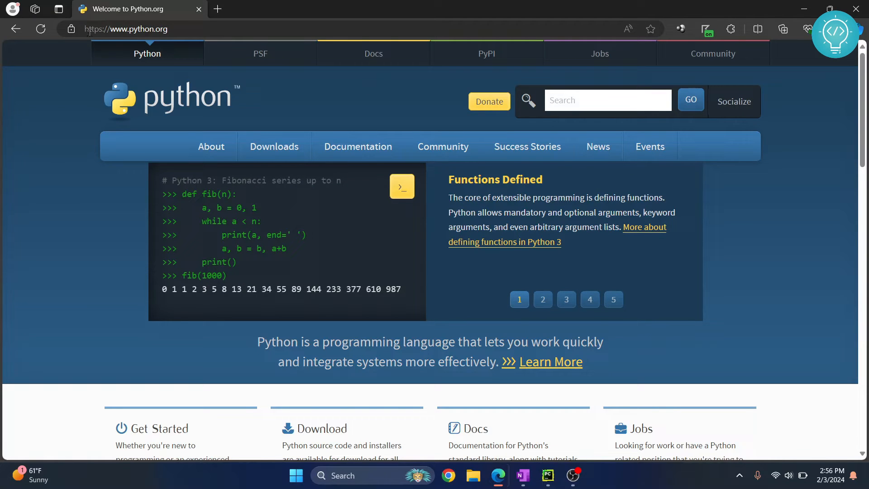
{"action": "mouse_move", "coordinate": [241, 122]}
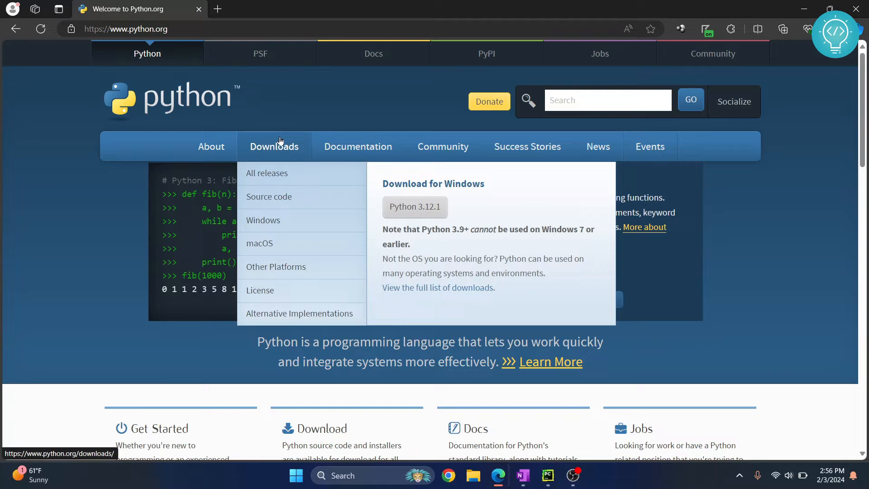
{"action": "mouse_move", "coordinate": [415, 207]}
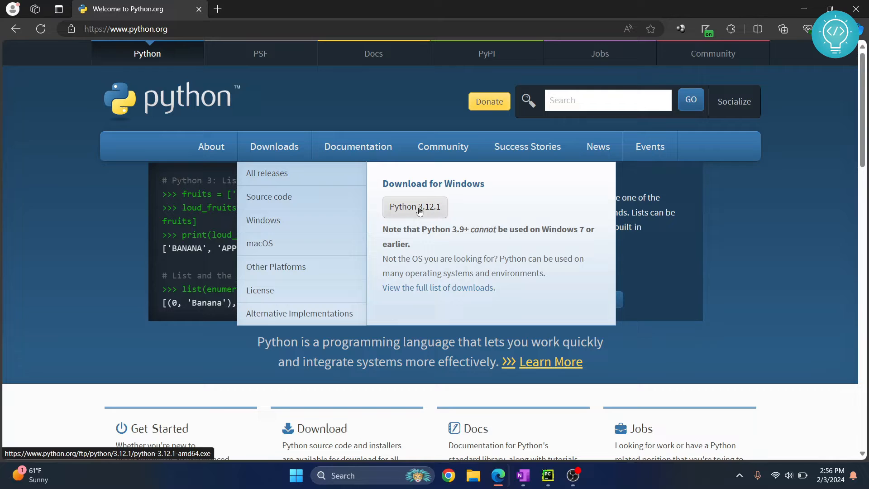
{"action": "left_click", "coordinate": [414, 207]}
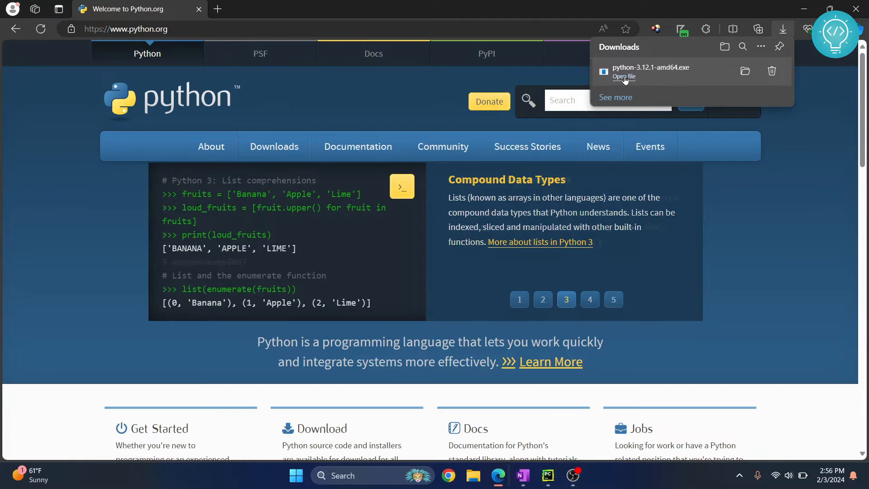
Step: Run the downloaded installer with 'Add python.exe to PATH' ticked, install, and close
{"action": "left_click", "coordinate": [623, 76]}
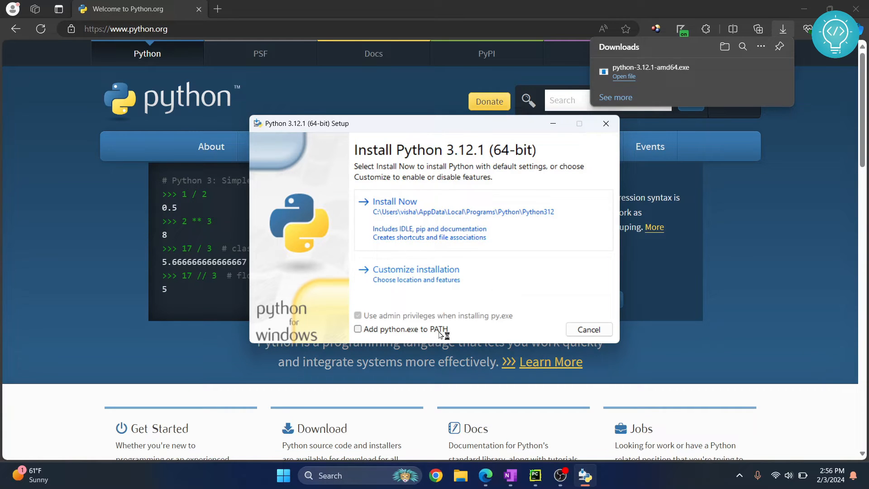
{"action": "left_click", "coordinate": [358, 328]}
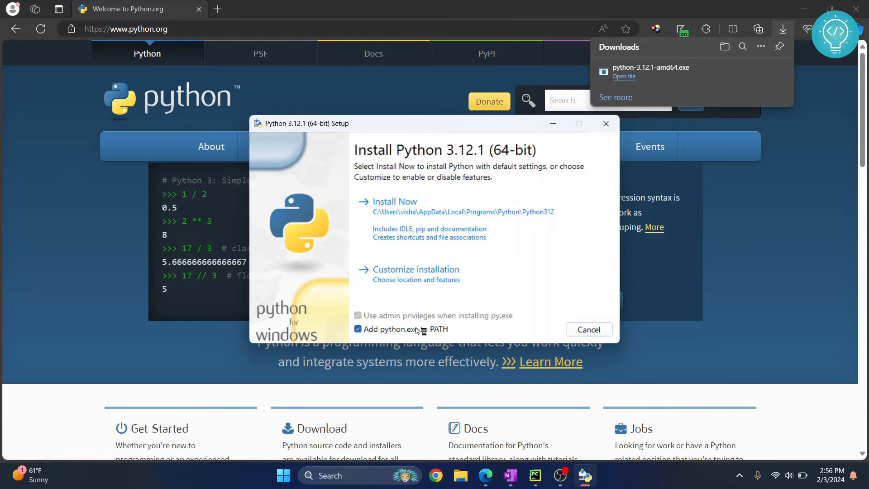
{"action": "left_click", "coordinate": [395, 201]}
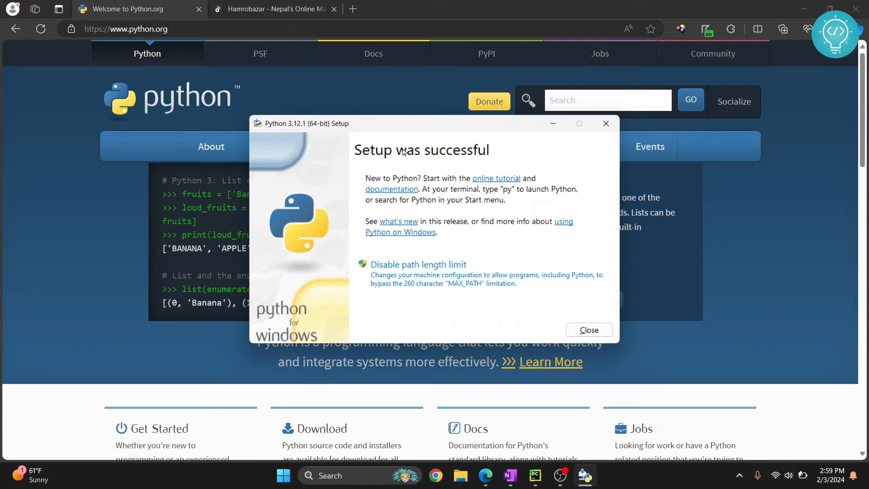
{"action": "left_click", "coordinate": [588, 330]}
{"action": "type", "text": "cmd"}
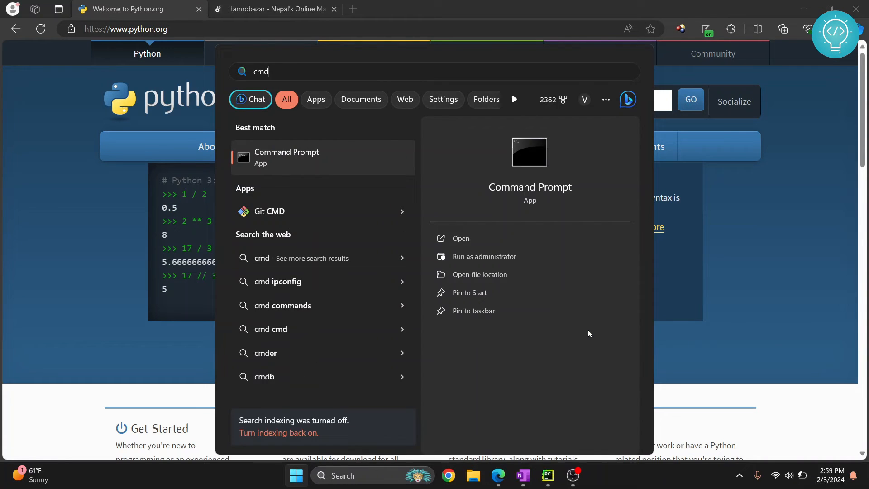
Step: Open Command Prompt from the Start search results for cmd
{"action": "left_click", "coordinate": [459, 238]}
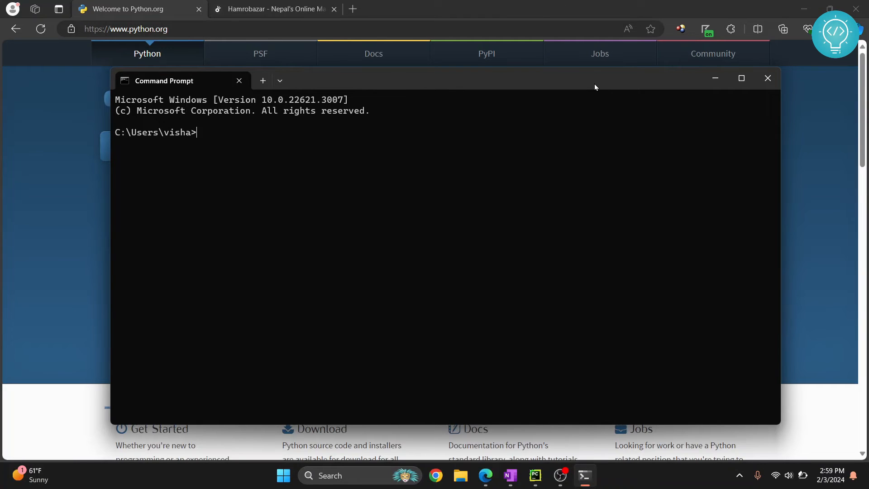
Step: Run python --version and highlight the reported Python 3.12.1 line
{"action": "type", "text": "python --ver"}
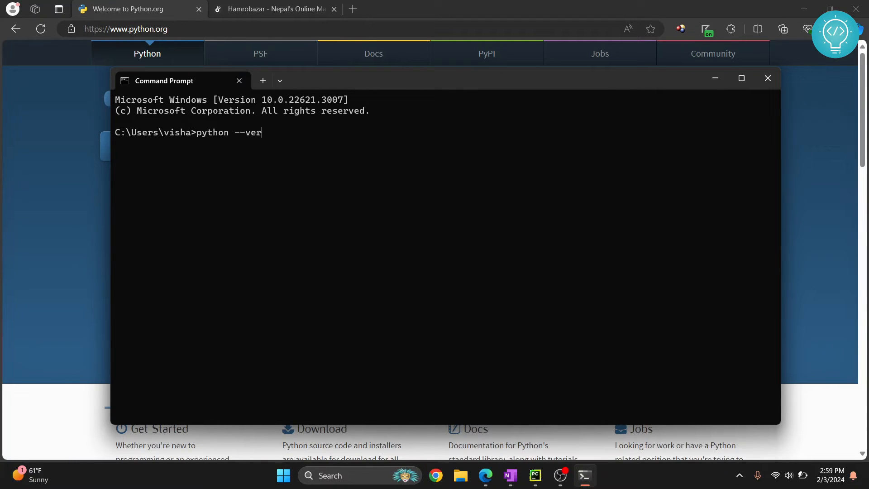
{"action": "key", "text": "Return"}
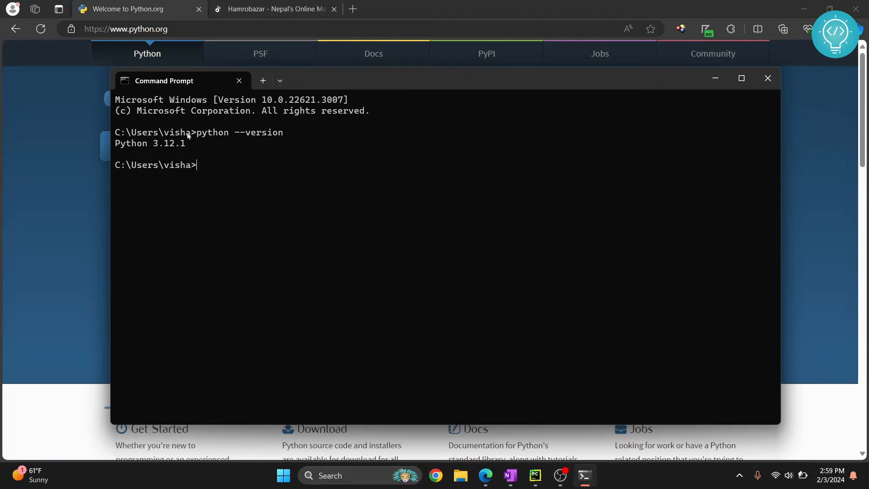
{"action": "double_click", "coordinate": [150, 143]}
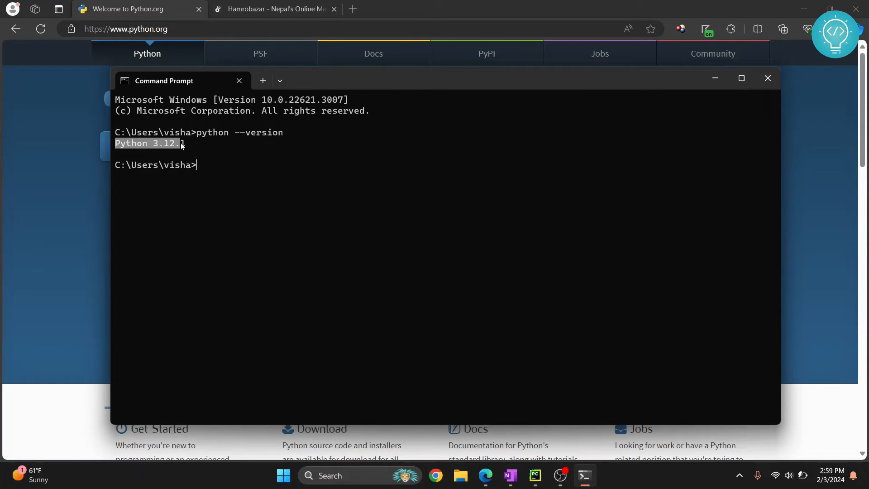
{"action": "left_click", "coordinate": [239, 188]}
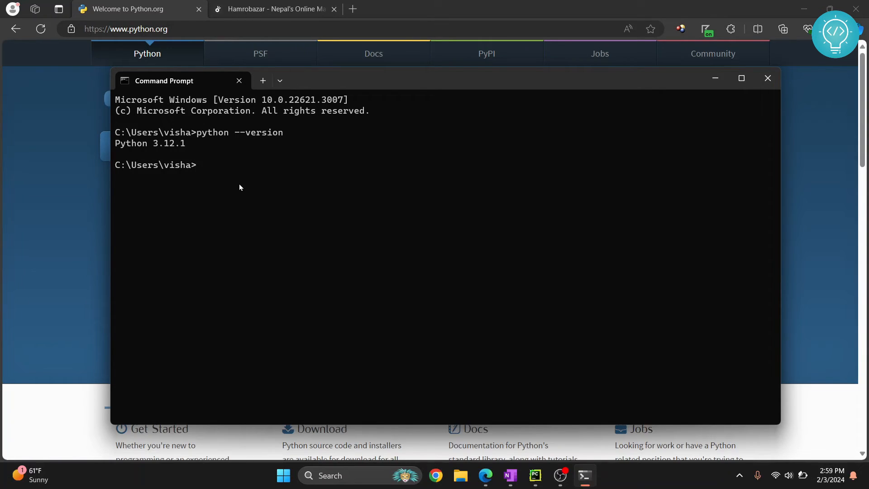
Step: Run 'pip install pandas' to download and install pandas with numpy, pytz and tzdata
{"action": "type", "text": "pip"}
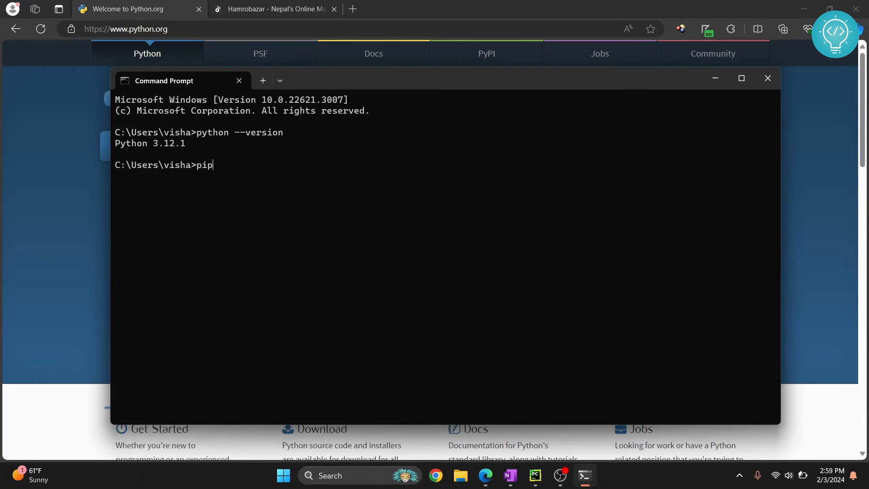
{"action": "type", "text": "install"}
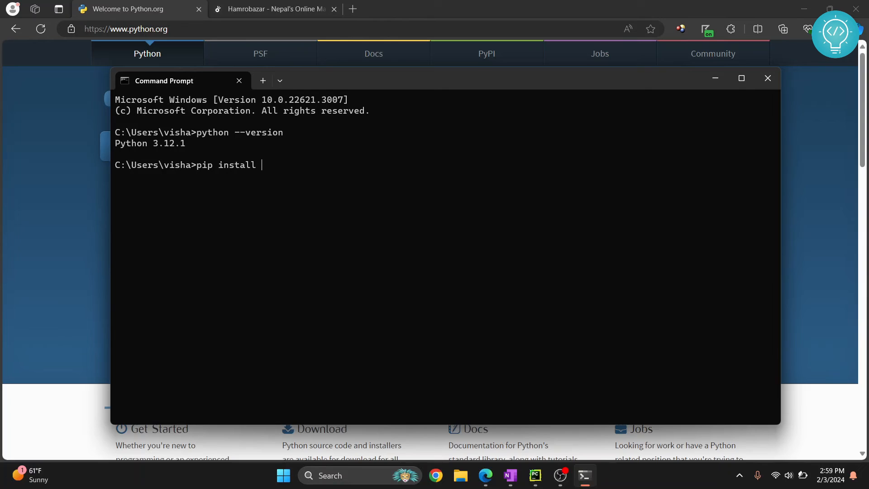
{"action": "type", "text": "pandas"}
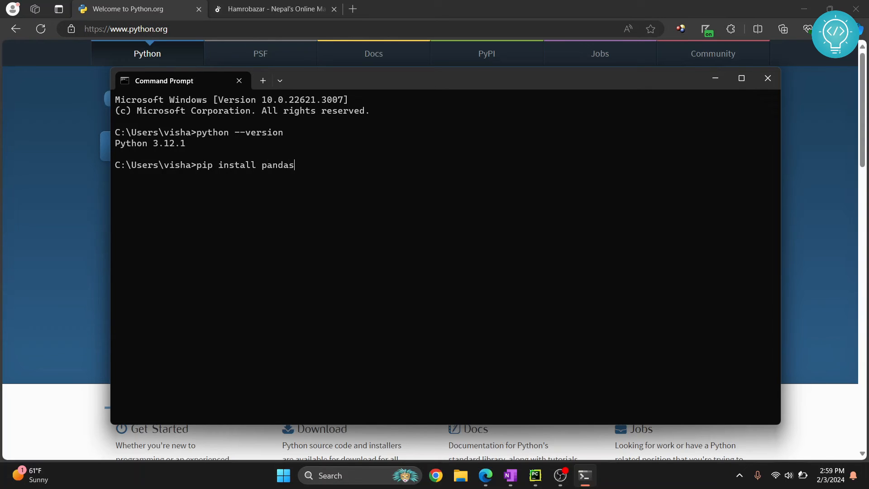
{"action": "key", "text": "Return"}
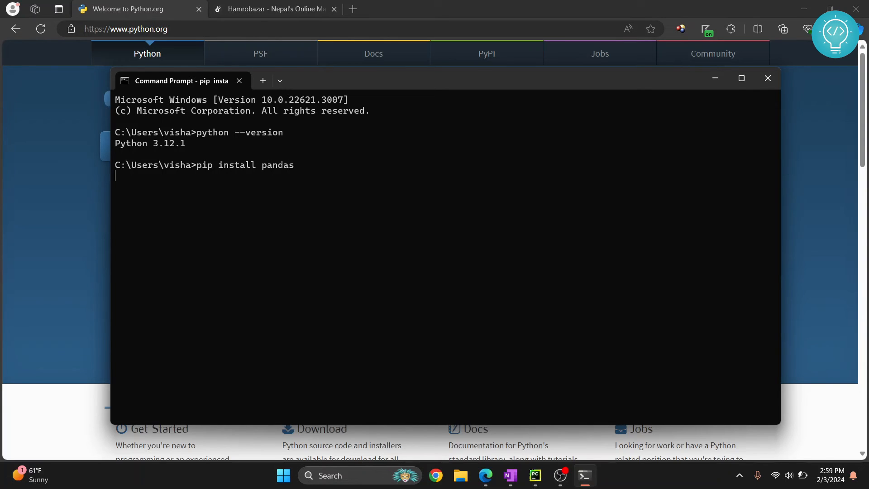
{"action": "key", "text": "Return"}
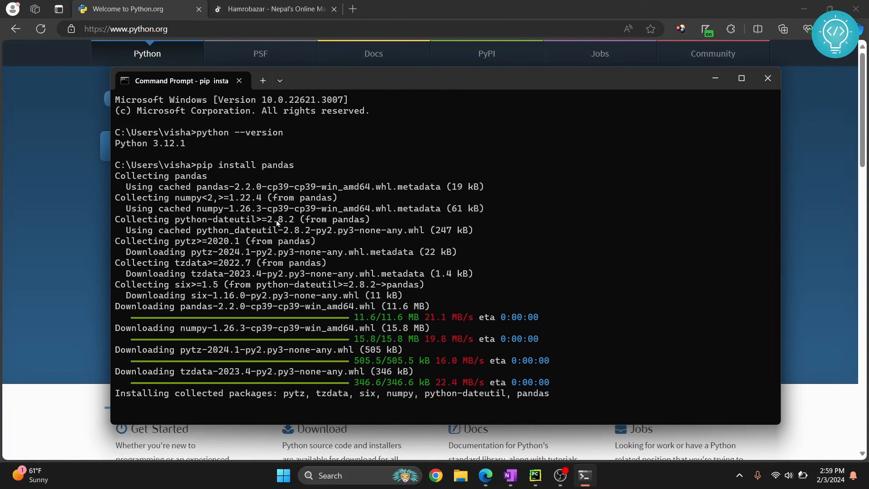
{"action": "mouse_move", "coordinate": [213, 141]}
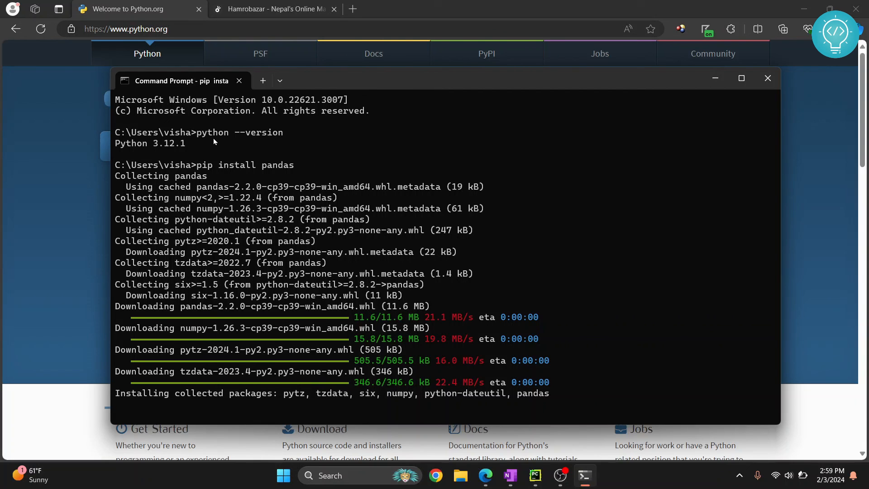